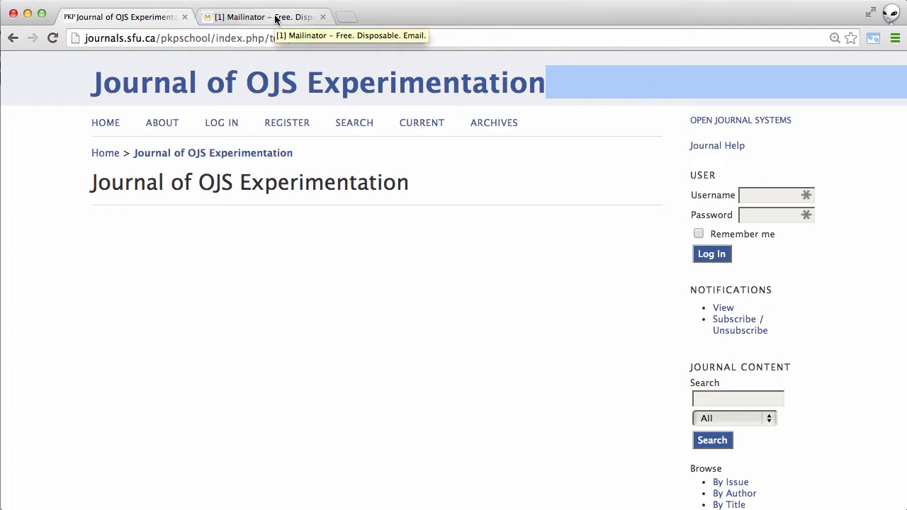
# Read the [ojse] Article Review Request email down to the password reset and submission links.
pyautogui.click(263, 17)
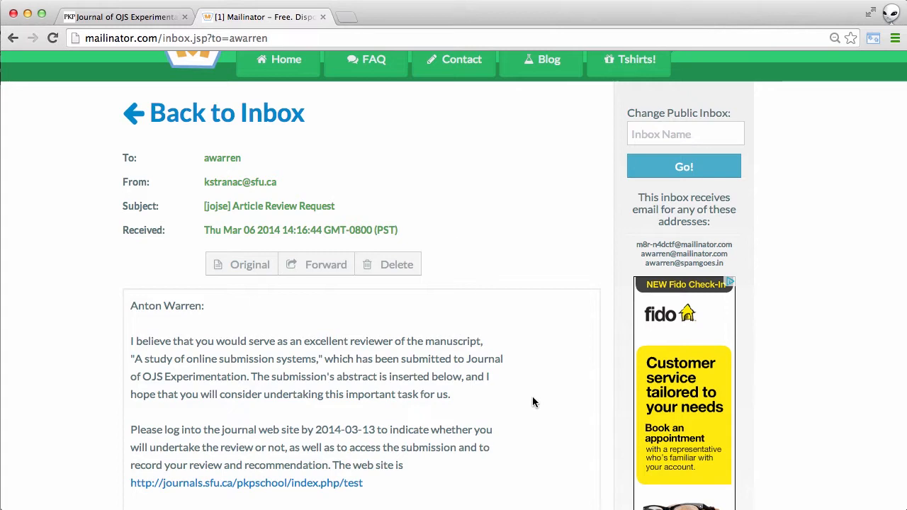
pyautogui.scroll(-3)
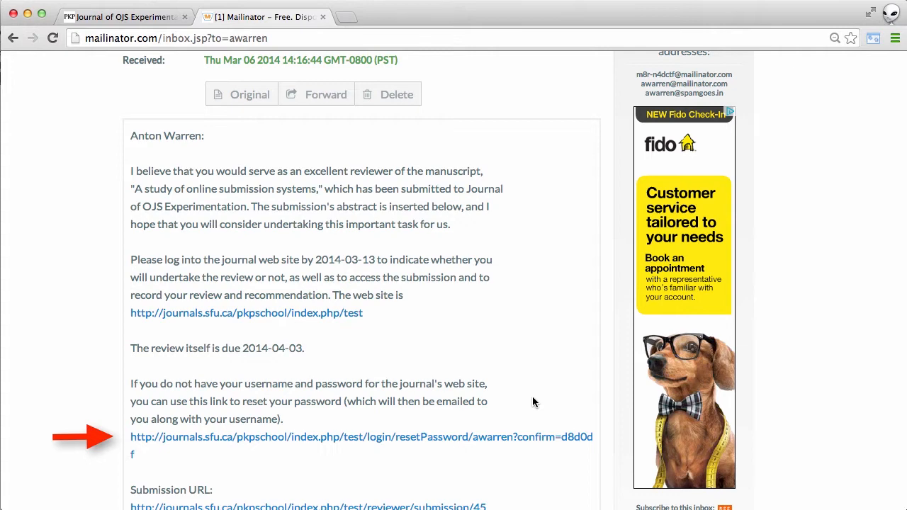
pyautogui.scroll(-3)
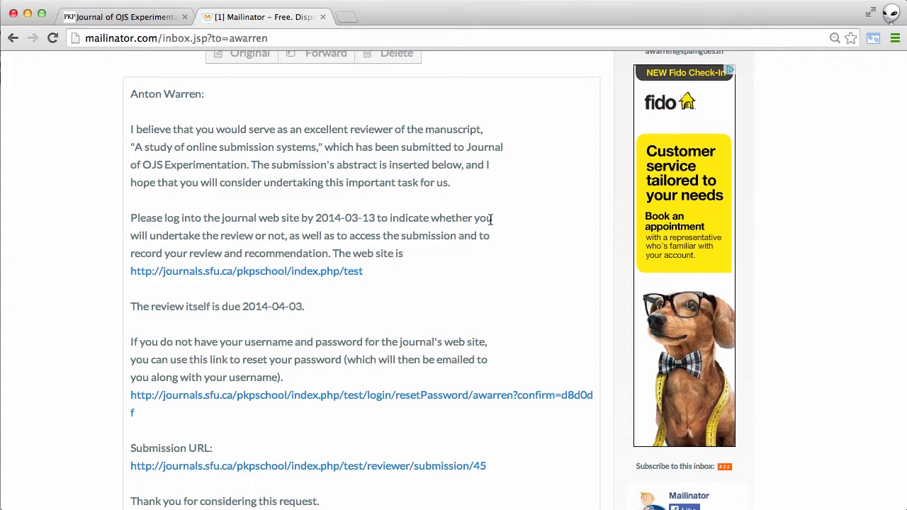
# Log in to the journal site as the reviewer via the sidebar login.
pyautogui.click(247, 271)
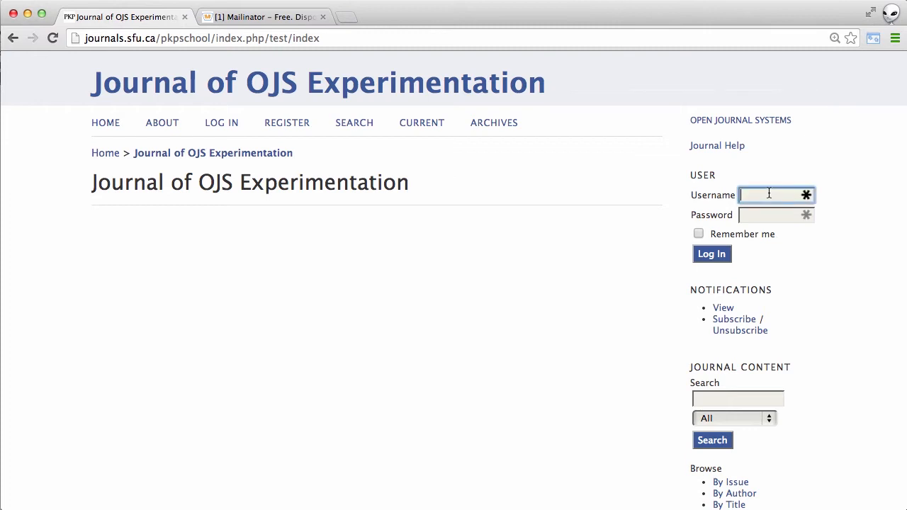
pyautogui.write('awa')
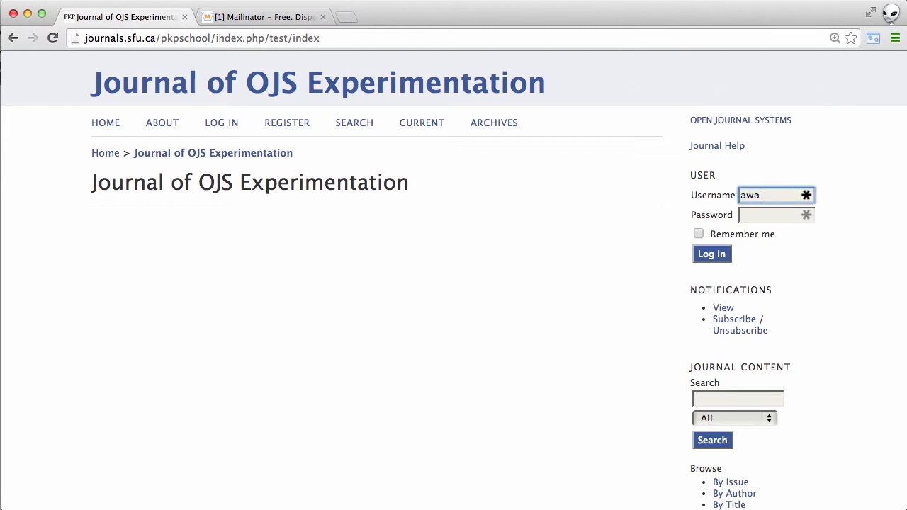
pyautogui.write('rren')
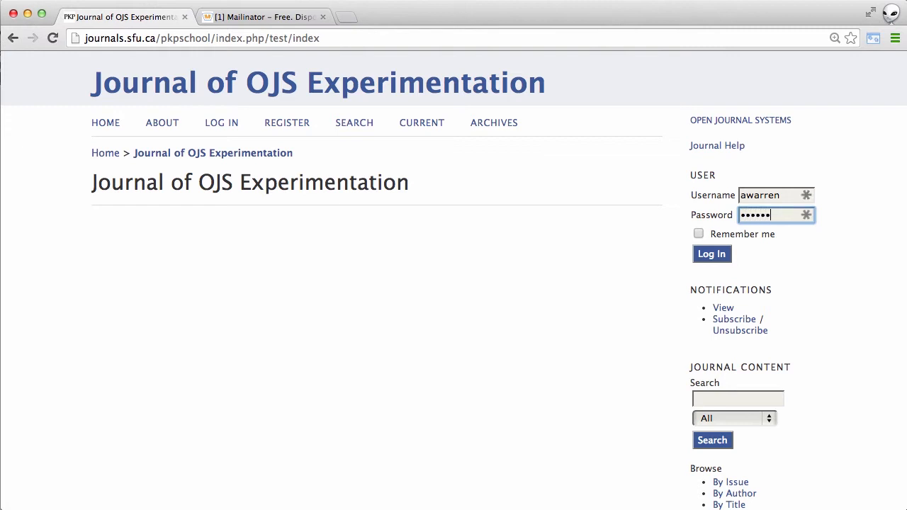
pyautogui.click(712, 254)
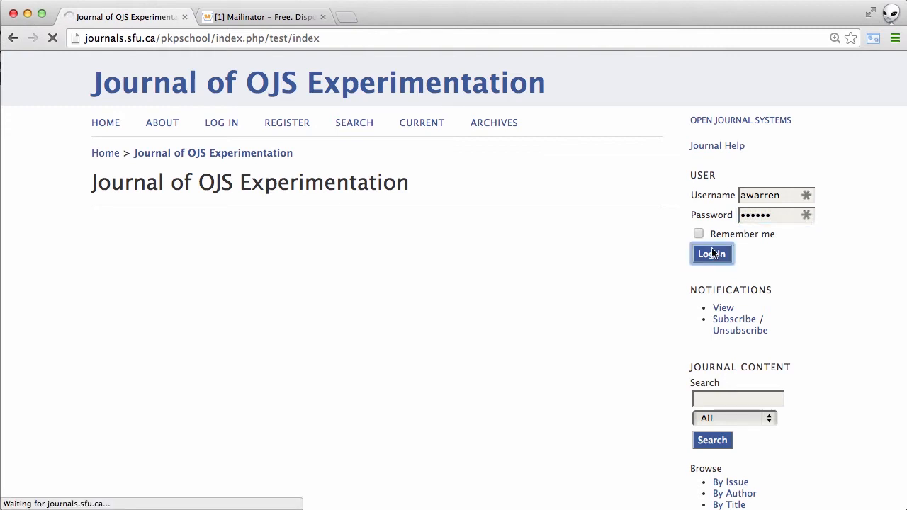
pyautogui.click(711, 254)
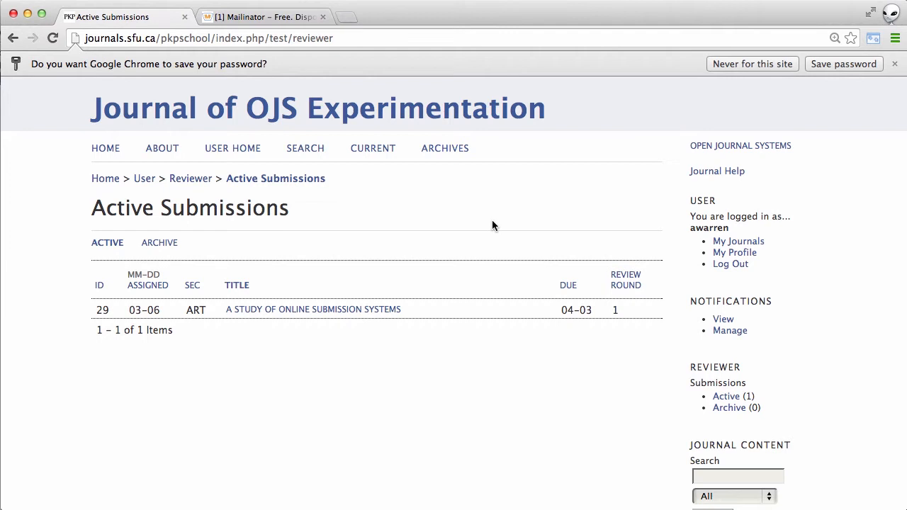
pyautogui.moveTo(253, 335)
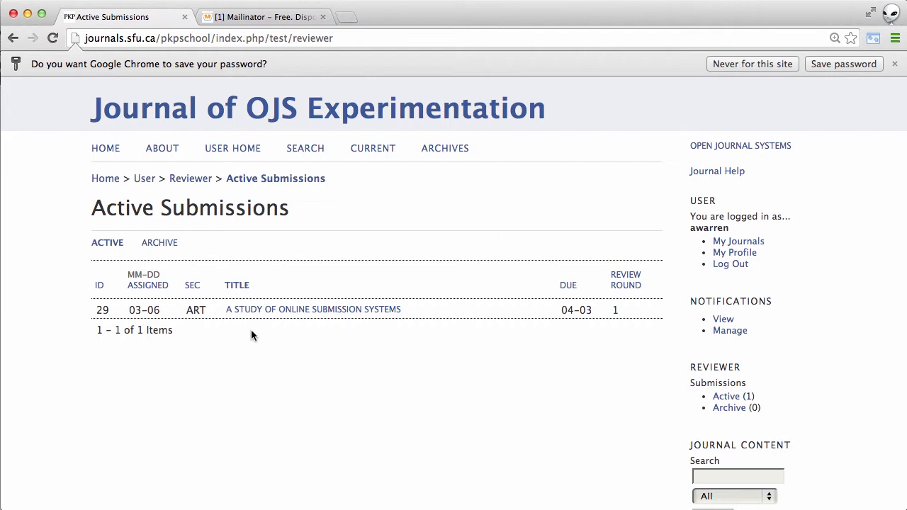
pyautogui.moveTo(276, 309)
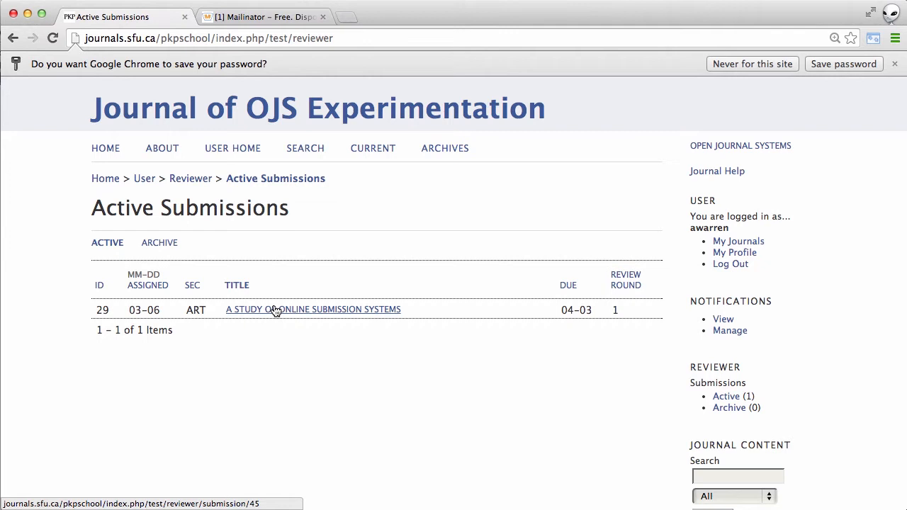
# Open the review for the online submission systems study and view its full metadata.
pyautogui.click(312, 309)
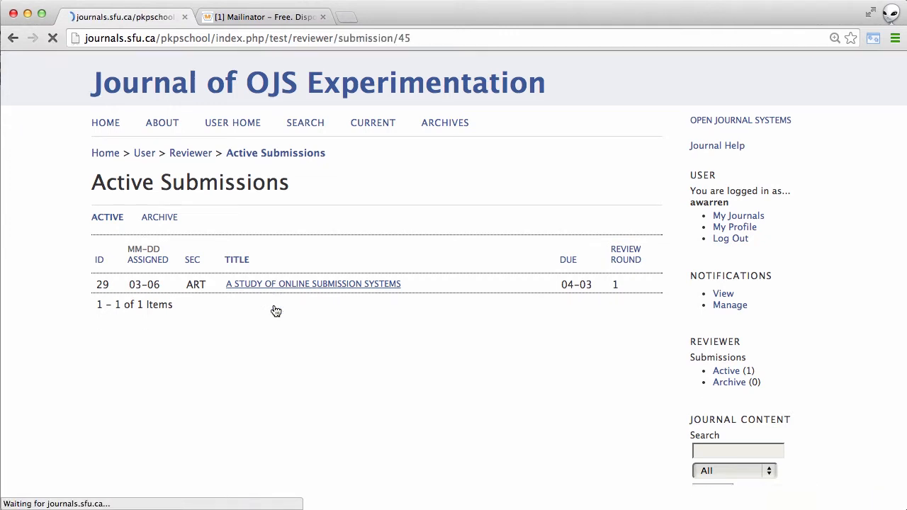
pyautogui.click(311, 283)
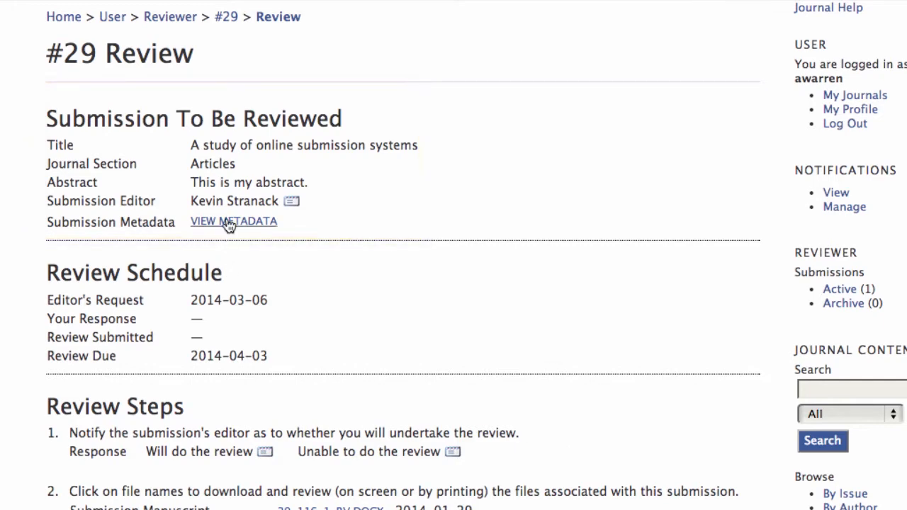
pyautogui.click(233, 221)
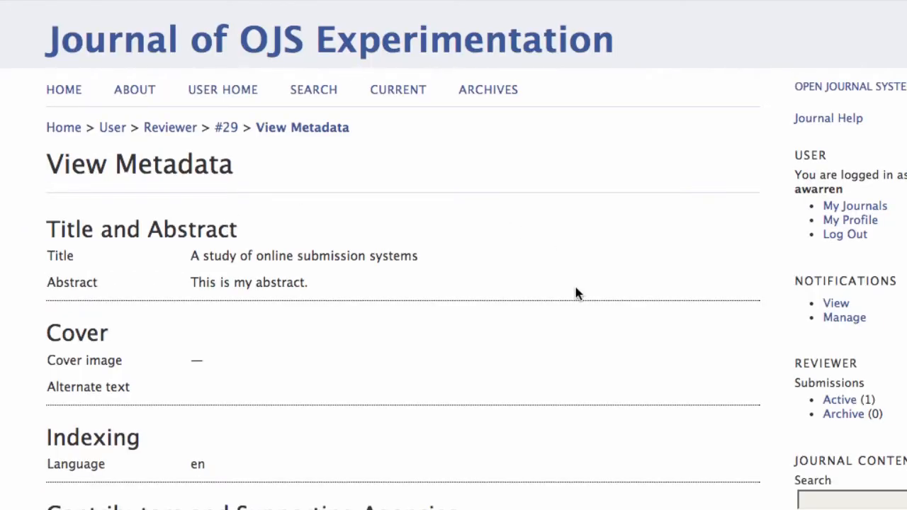
pyautogui.scroll(-3)
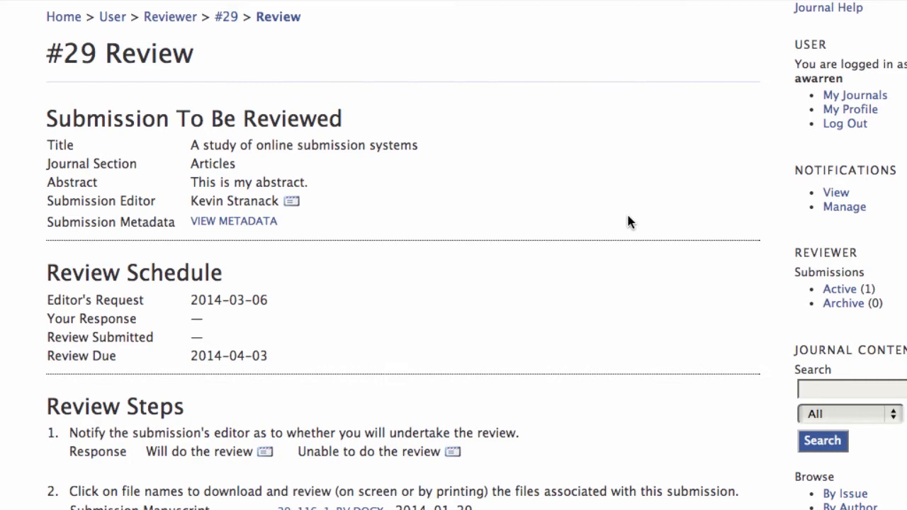
pyautogui.scroll(-3)
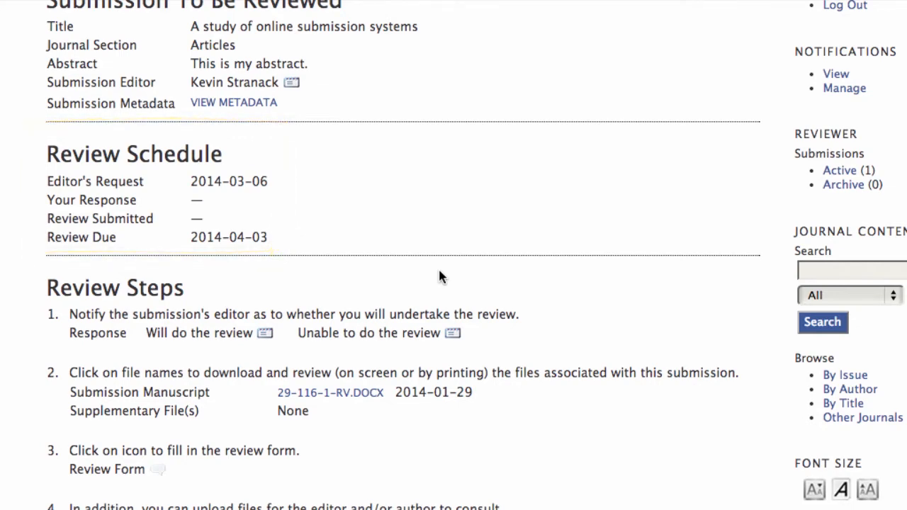
# Send the editor the 'Will do the review' acceptance email for submission #29.
pyautogui.scroll(-3)
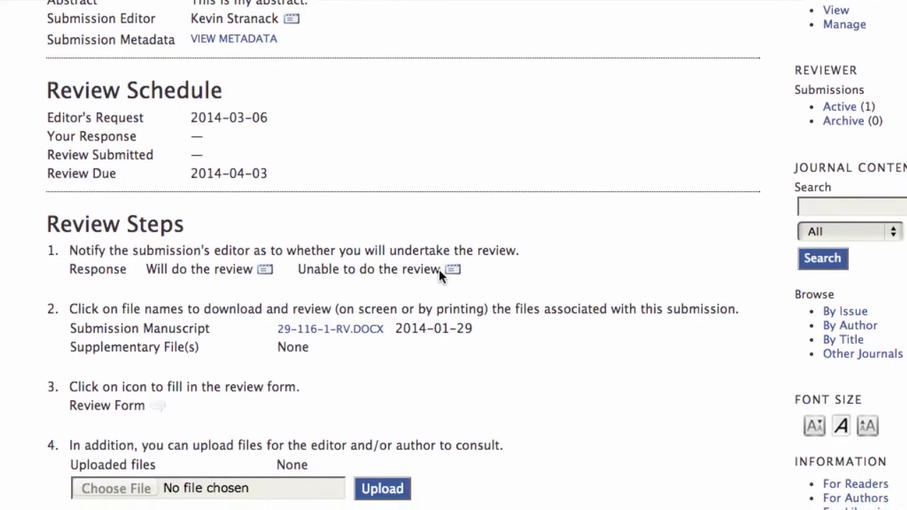
pyautogui.scroll(-3)
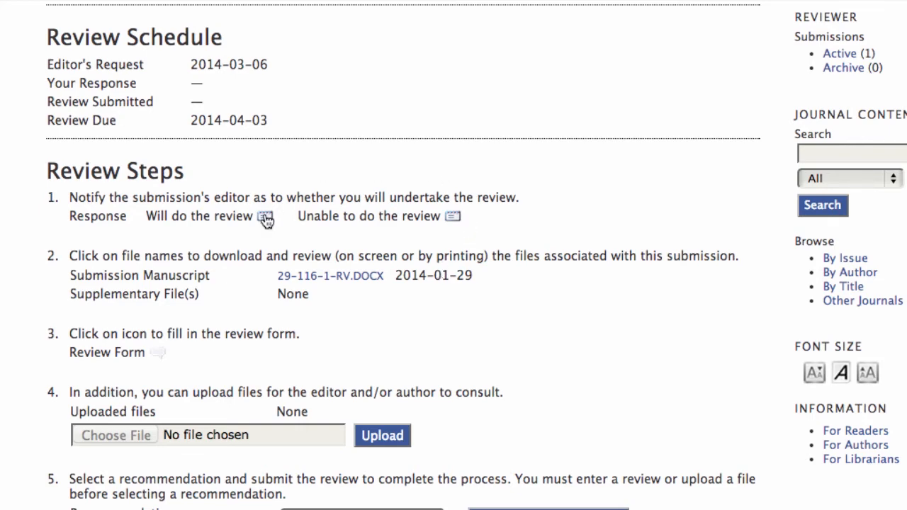
pyautogui.click(266, 216)
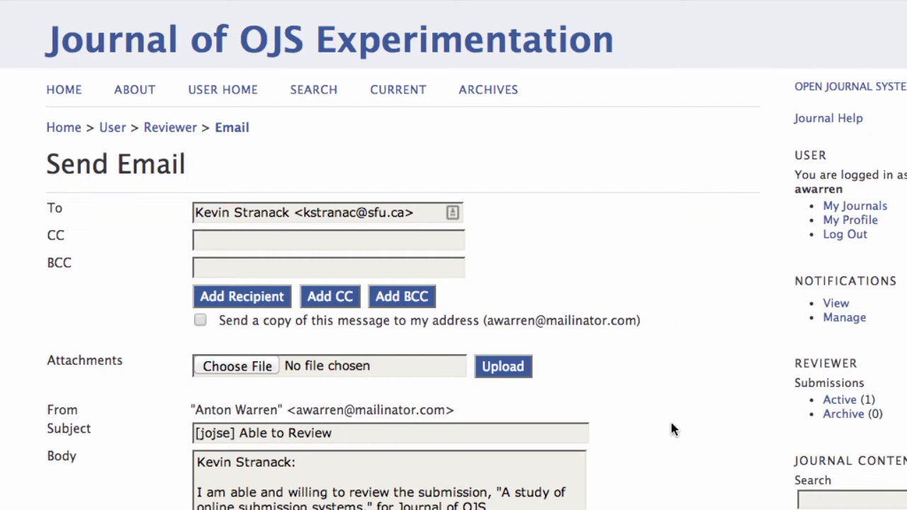
pyautogui.scroll(-3)
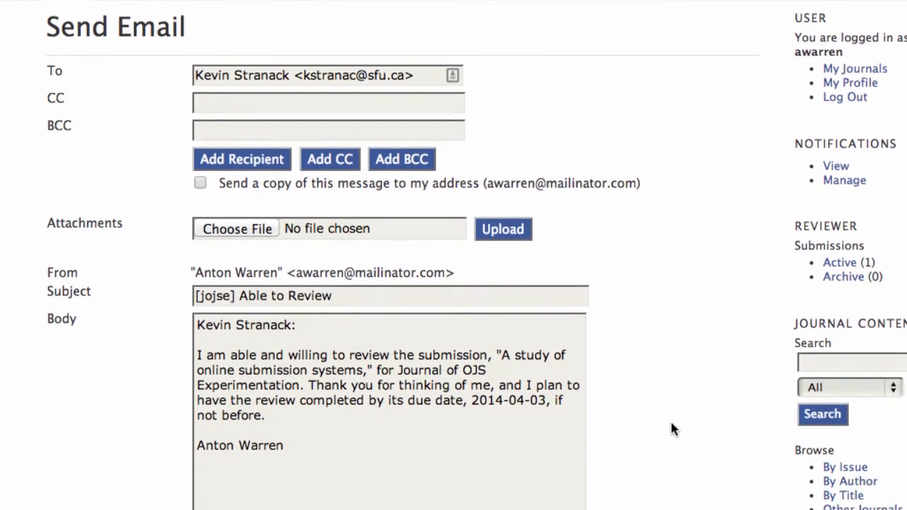
pyautogui.scroll(-3)
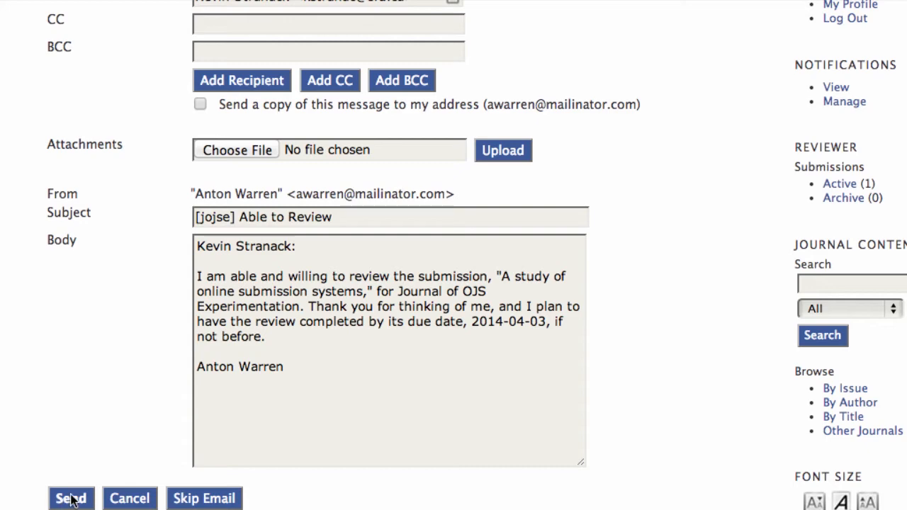
pyautogui.click(70, 499)
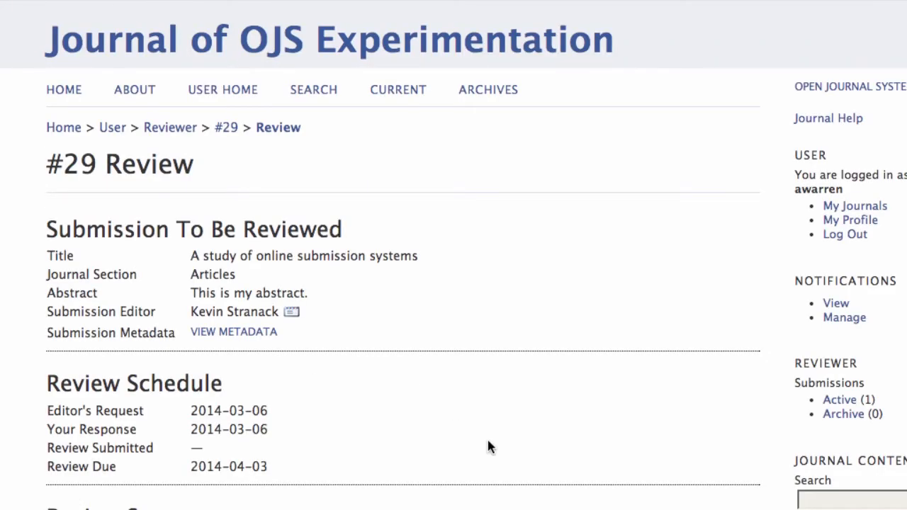
pyautogui.scroll(-3)
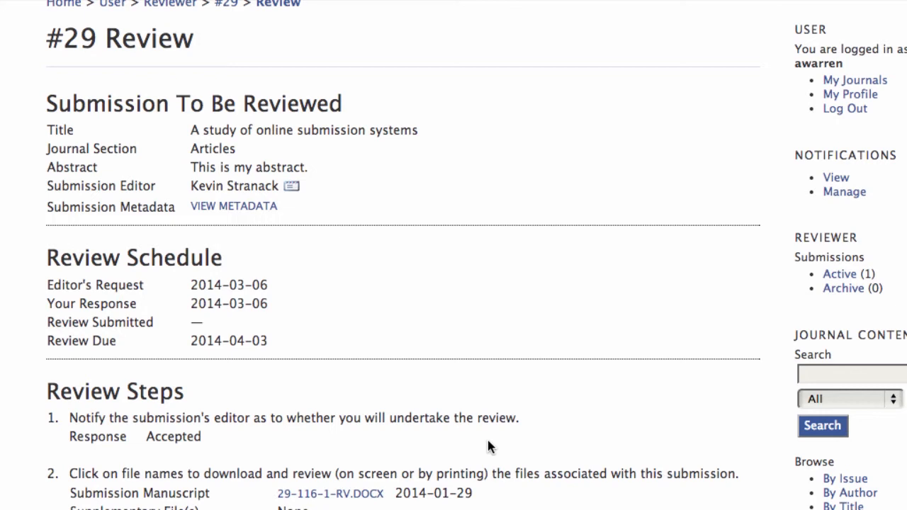
pyautogui.moveTo(560, 218)
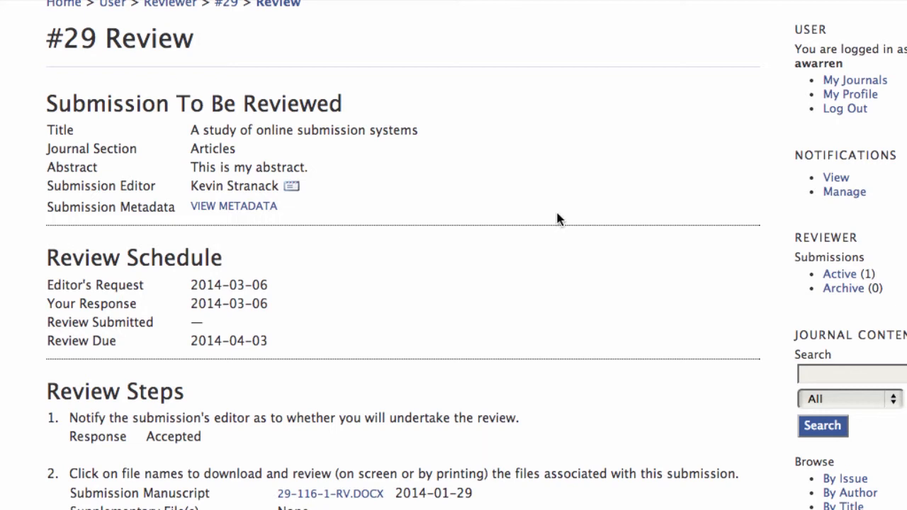
pyautogui.moveTo(216, 445)
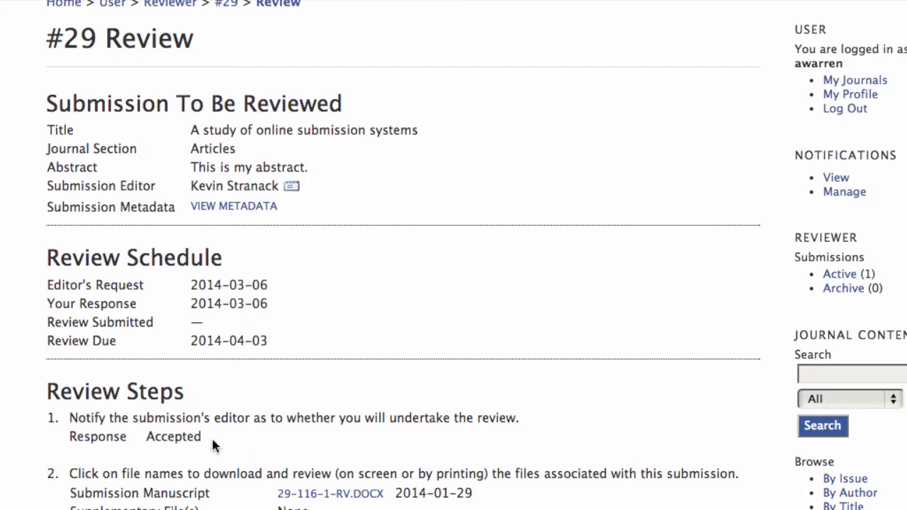
pyautogui.scroll(-3)
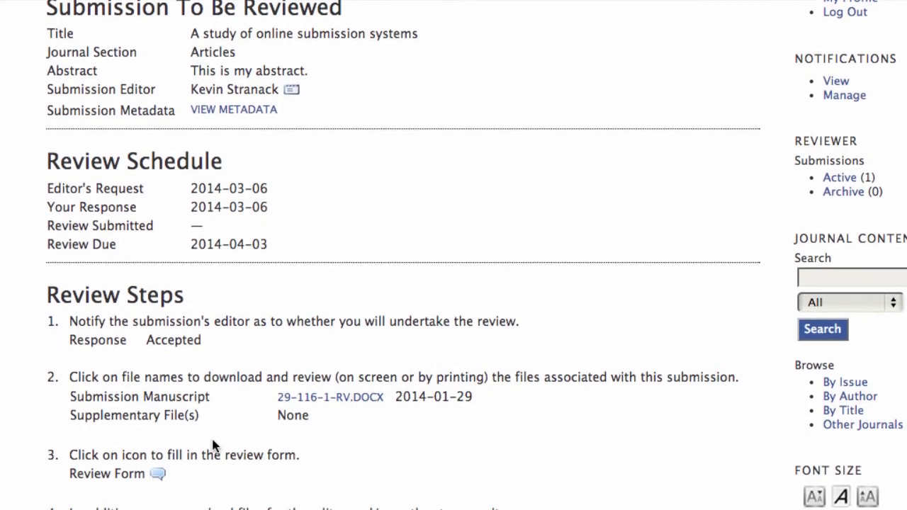
# Scroll through the manuscript 'A Study of Online Submission Systems' in Word.
pyautogui.scroll(-3)
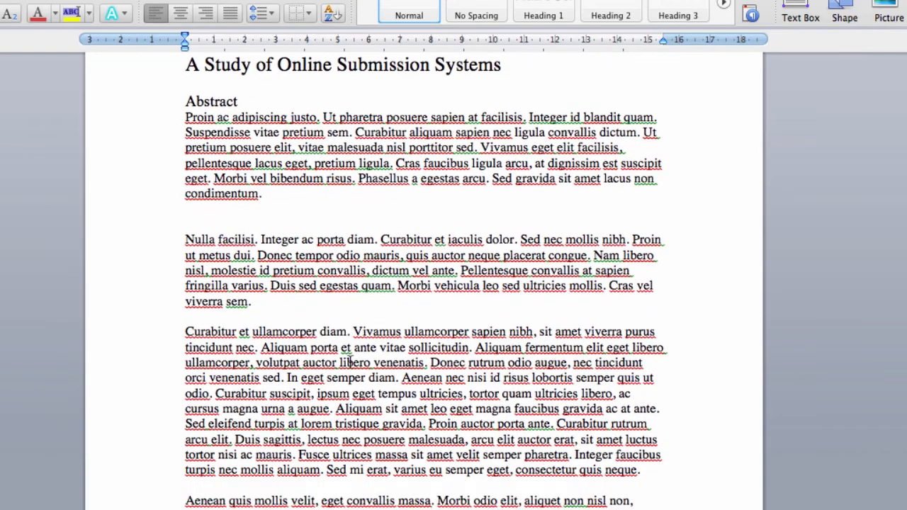
pyautogui.scroll(-3)
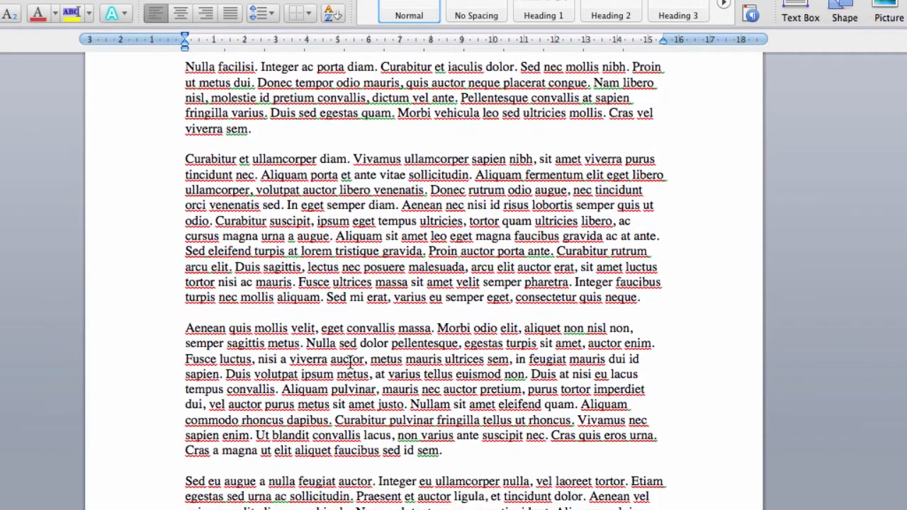
pyautogui.scroll(-3)
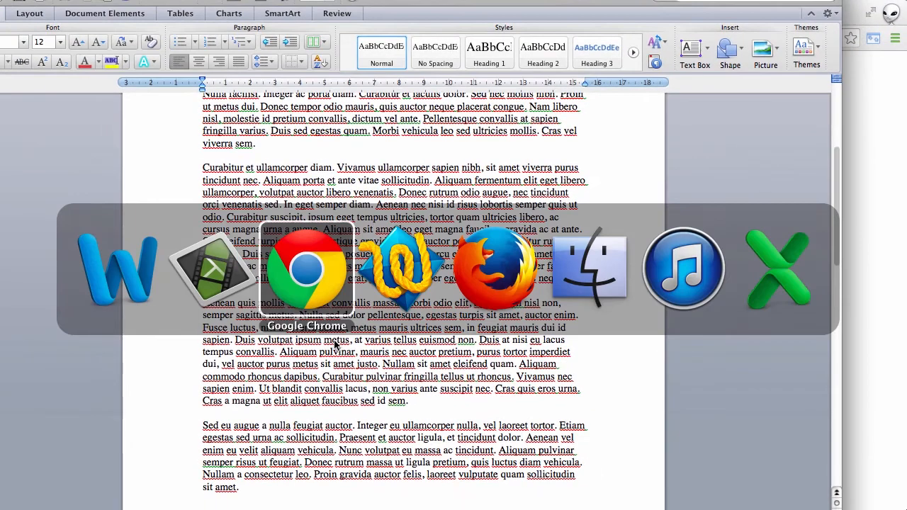
# Return to the #29 review page and scroll to the Review Steps recommendation area.
pyautogui.click(306, 269)
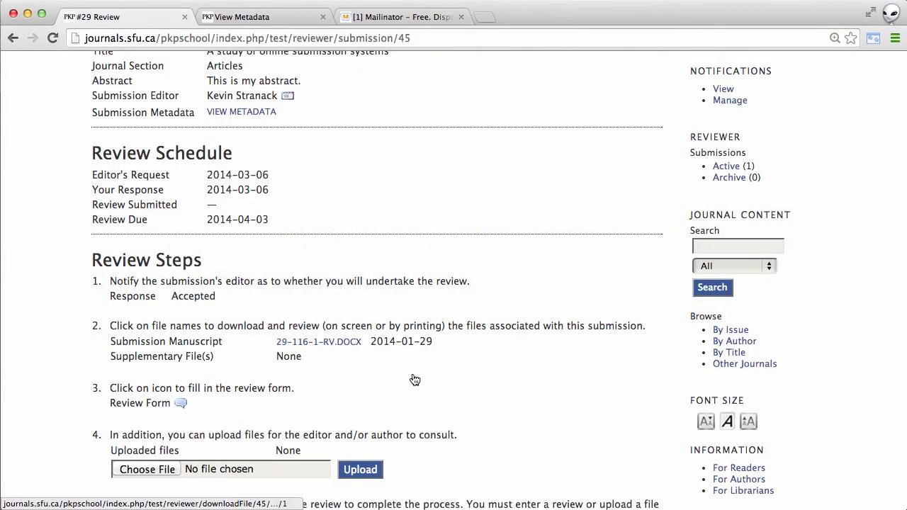
pyautogui.scroll(-3)
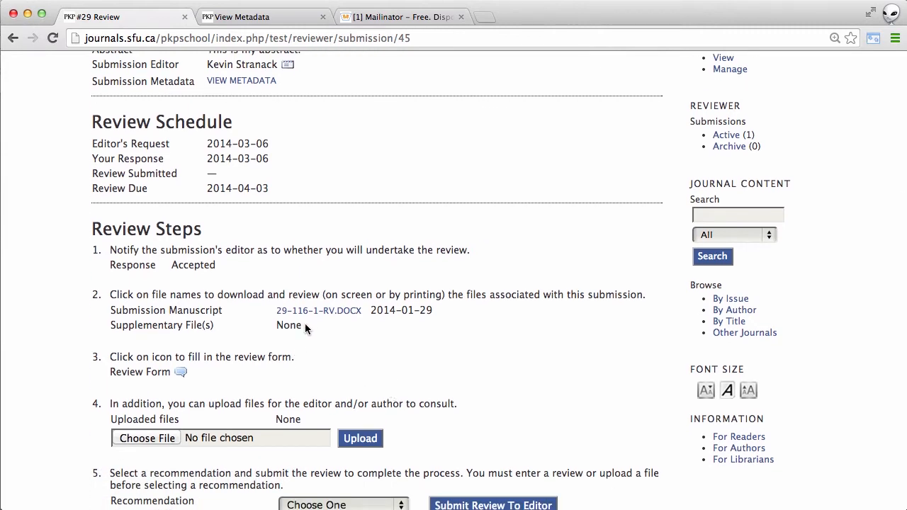
pyautogui.scroll(-3)
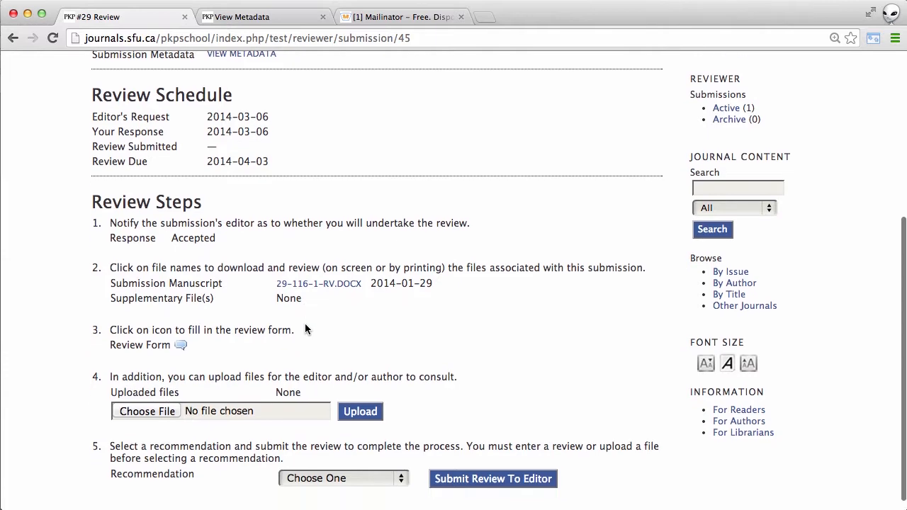
pyautogui.scroll(-3)
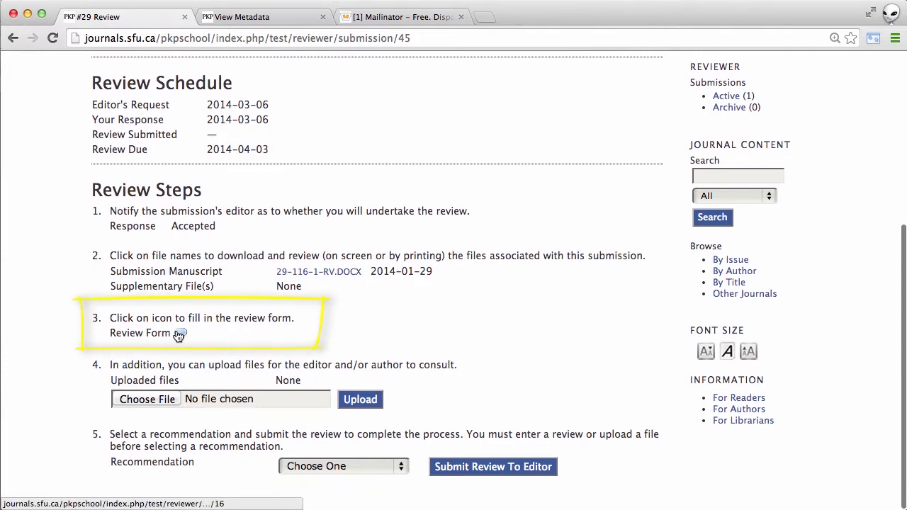
# Open the Review Form Response page and start on the title question.
pyautogui.click(181, 333)
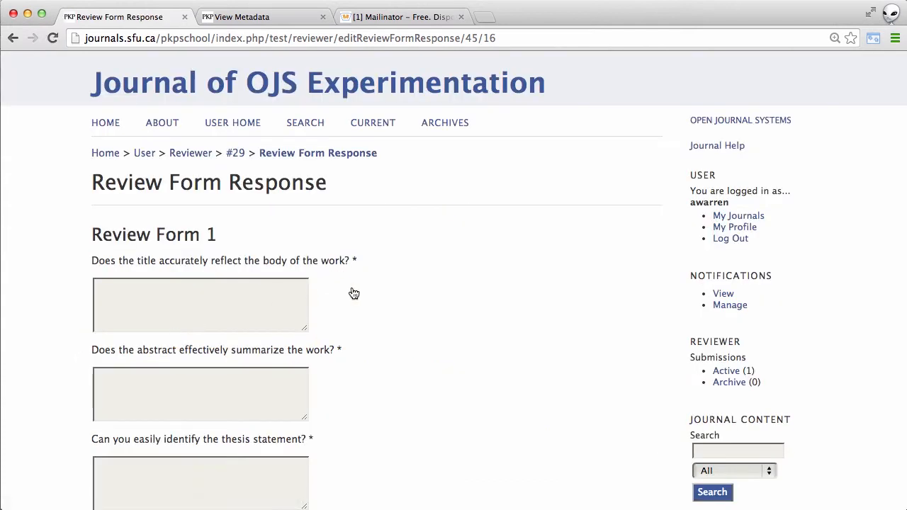
pyautogui.moveTo(408, 320)
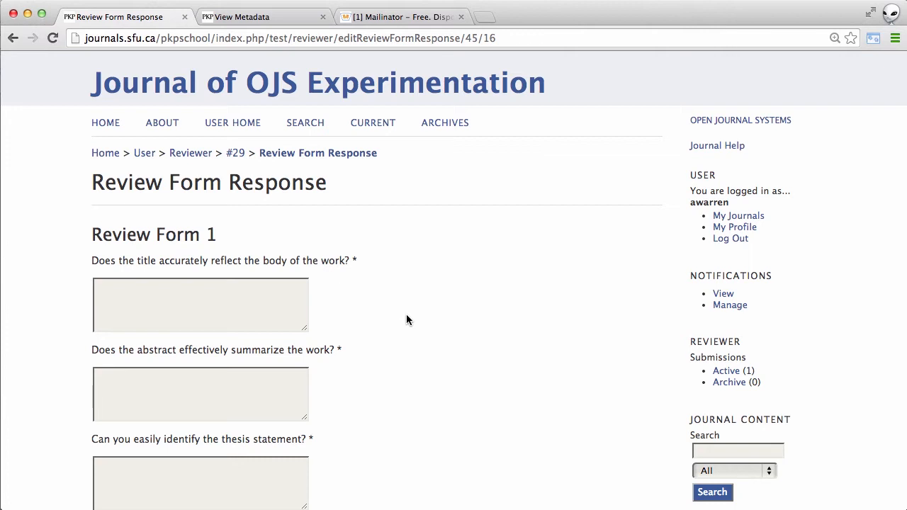
pyautogui.click(201, 304)
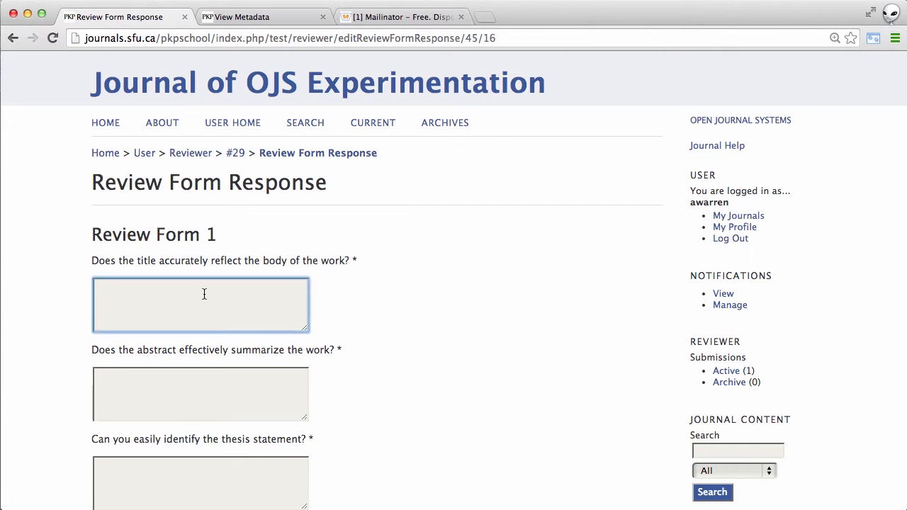
# Answer the title question with 'Yes, it does...' and the abstract question with 'good'.
pyautogui.write('Y')
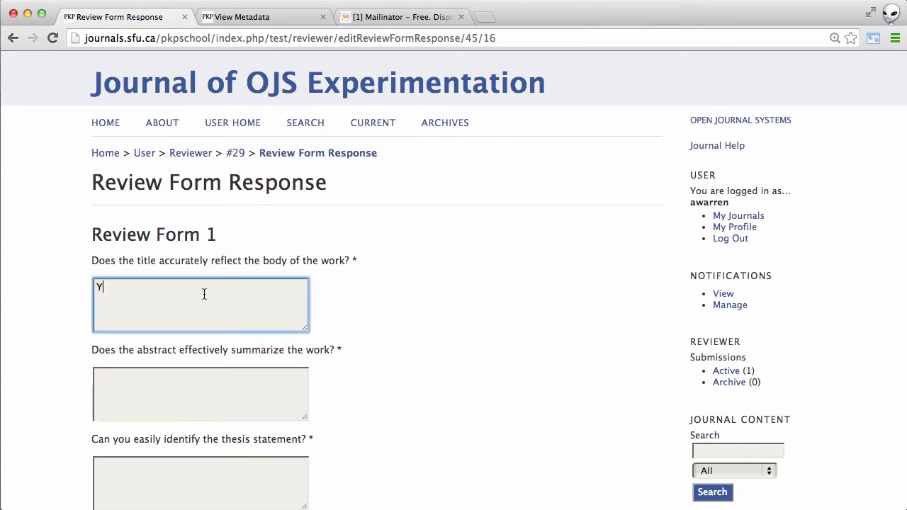
pyautogui.write('es, it does. It')
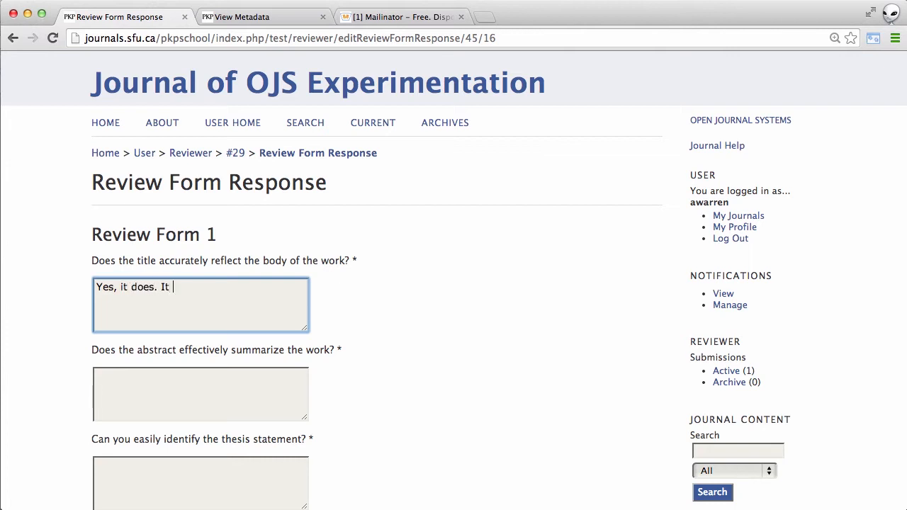
pyautogui.write('...')
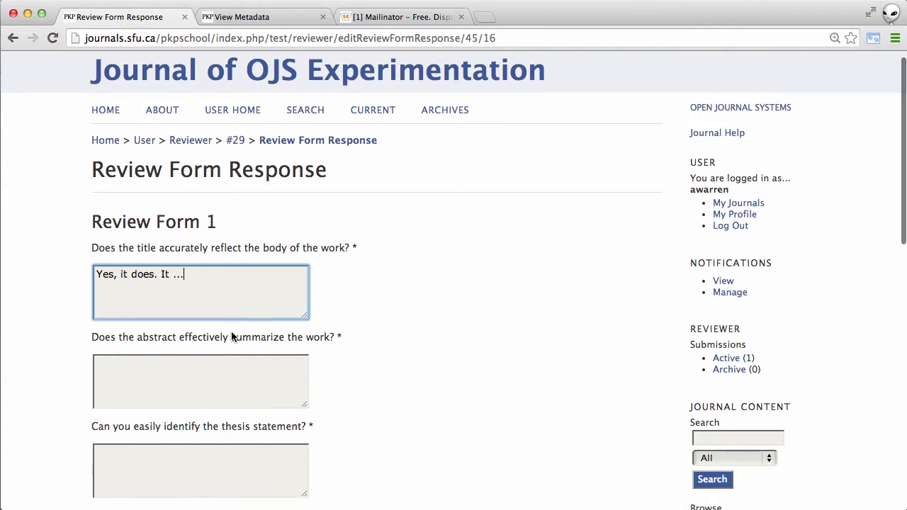
pyautogui.scroll(-3)
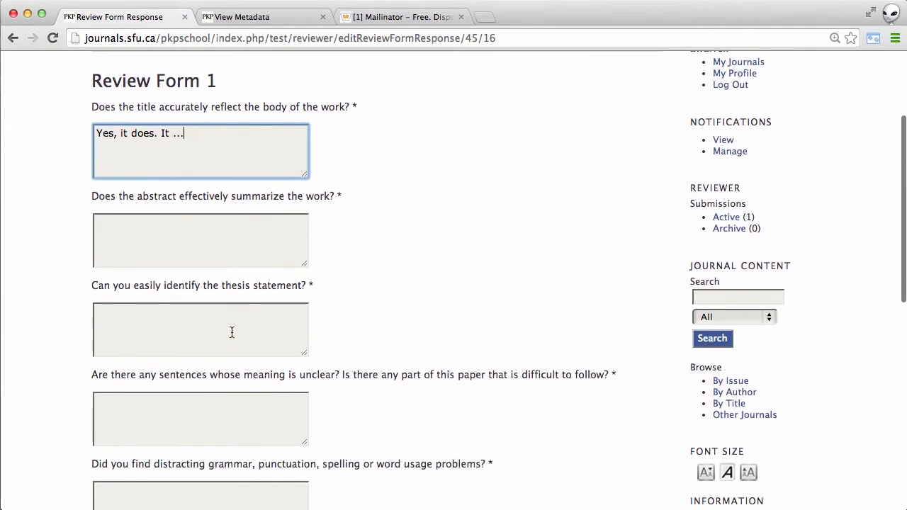
pyautogui.click(201, 241)
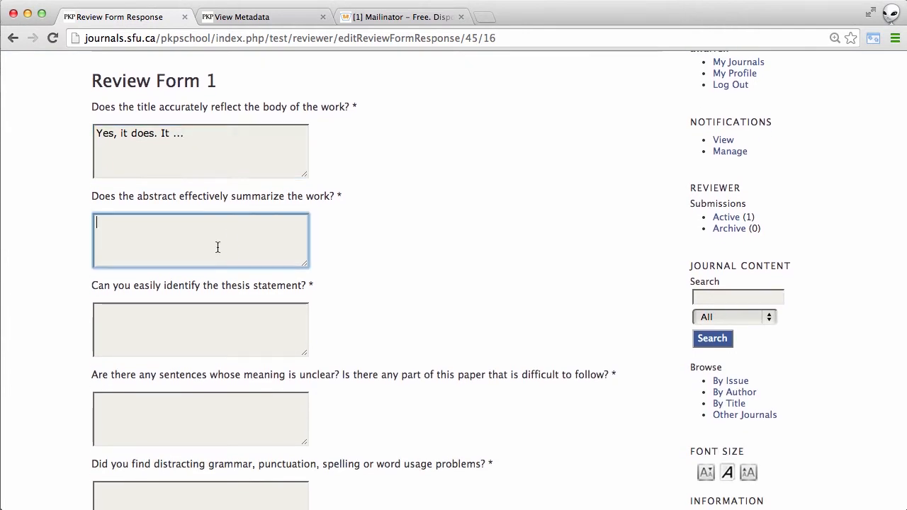
pyautogui.write('good')
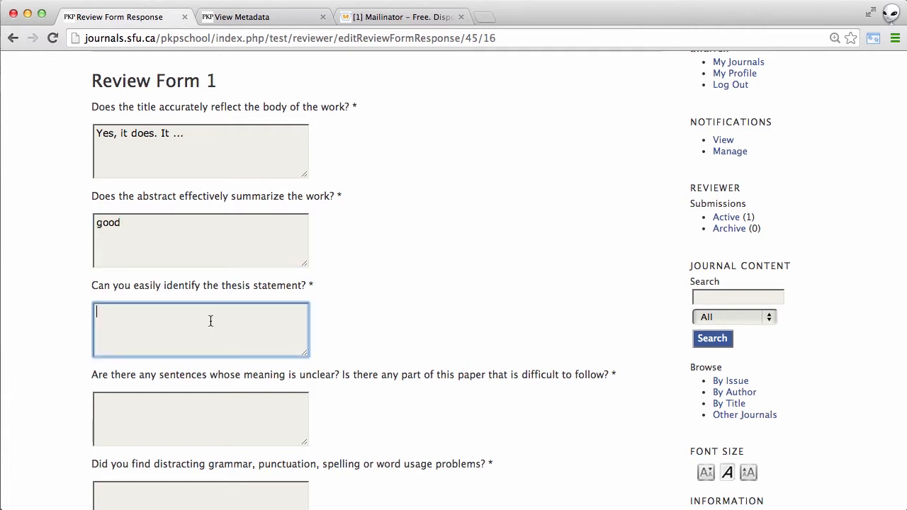
pyautogui.write('good')
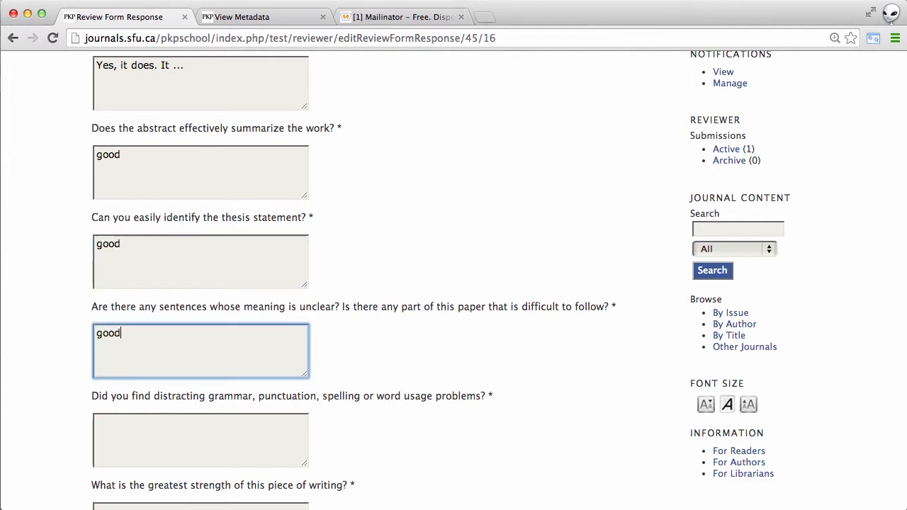
# Answer the remaining review form questions with 'good'.
pyautogui.scroll(-3)
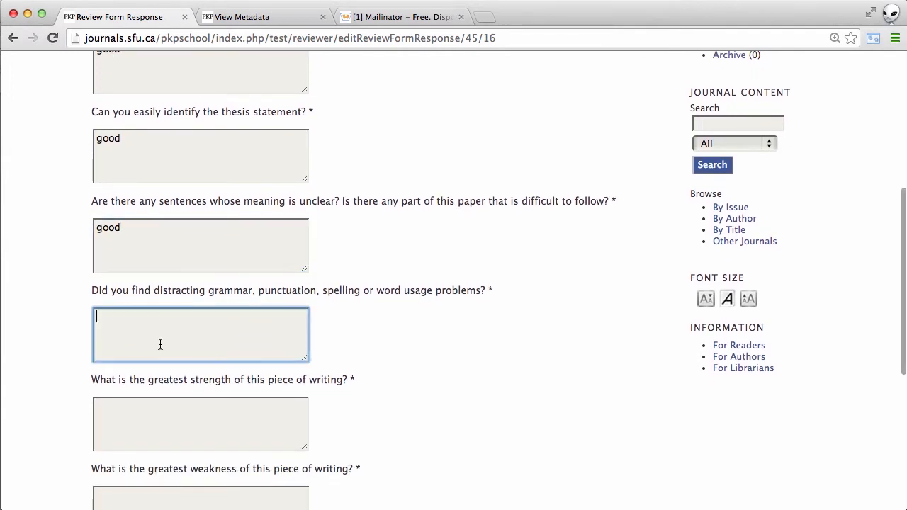
pyautogui.write('good')
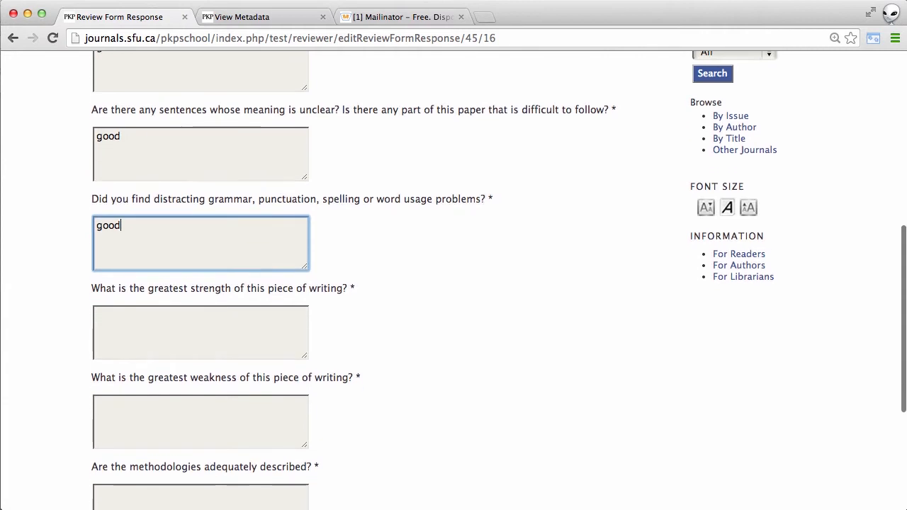
pyautogui.write('good')
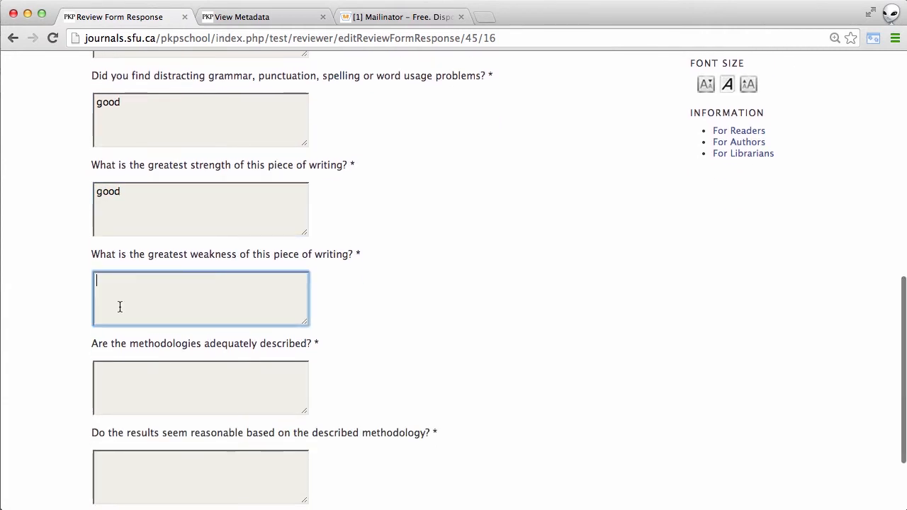
pyautogui.write('good')
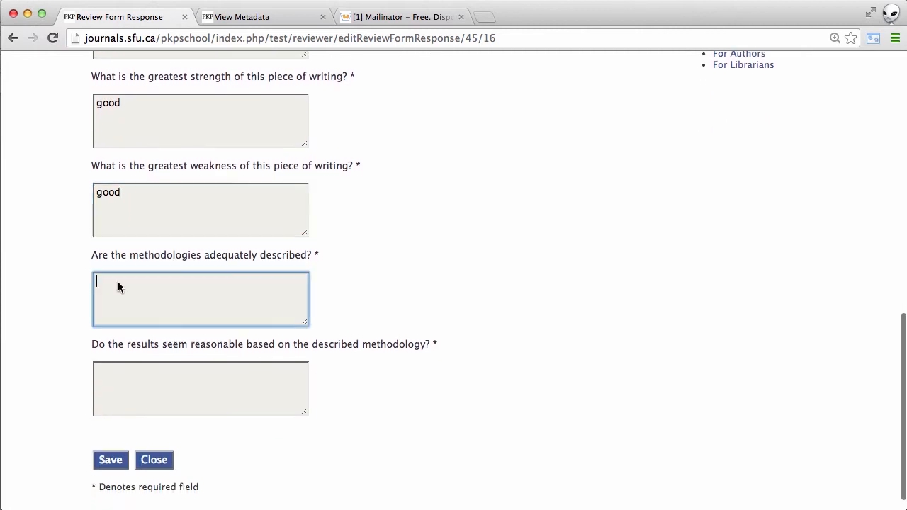
pyautogui.write('good')
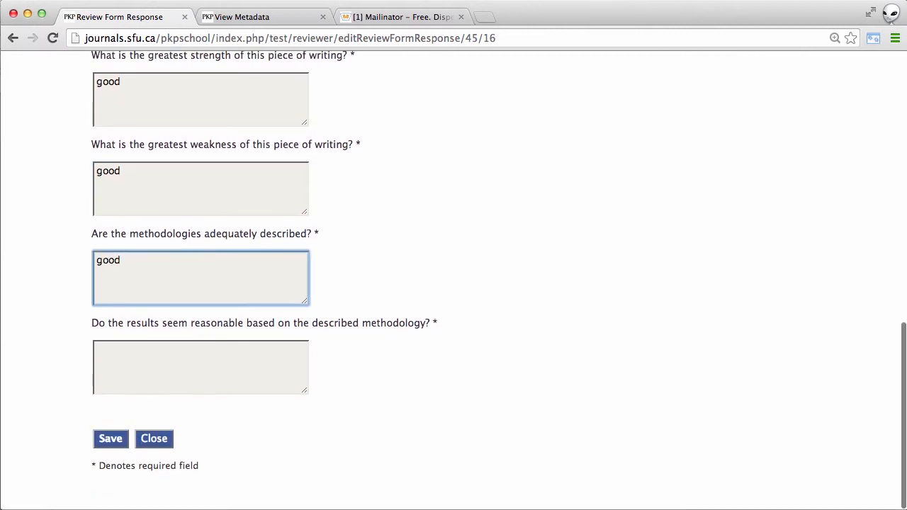
pyautogui.write('good')
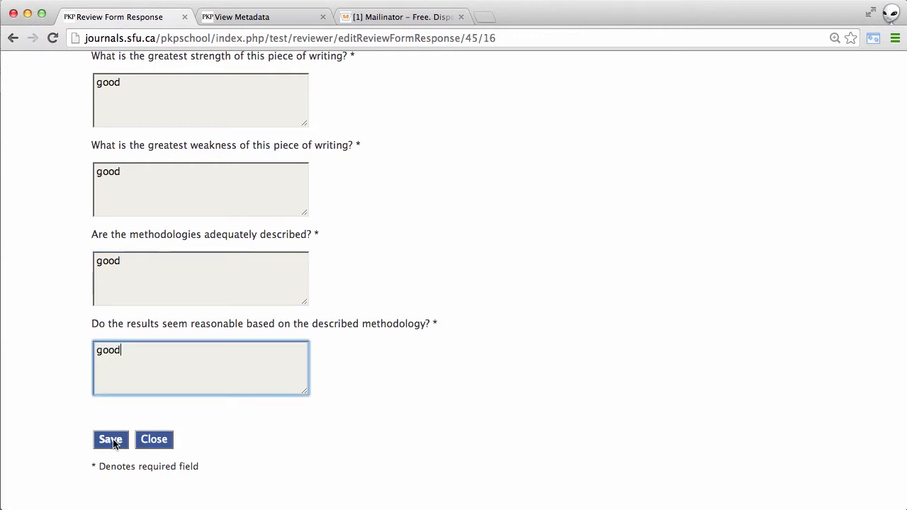
# Save the completed review form and return to the #29 Review Steps.
pyautogui.click(110, 439)
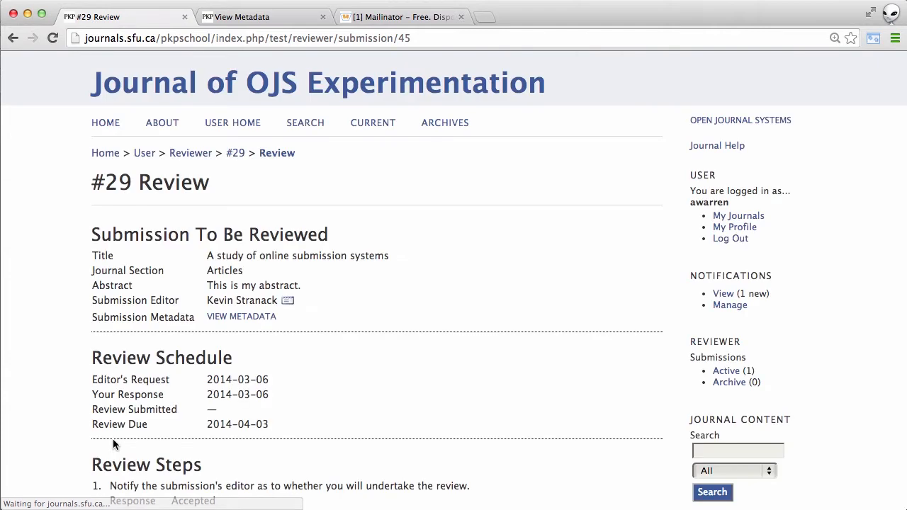
pyautogui.scroll(-3)
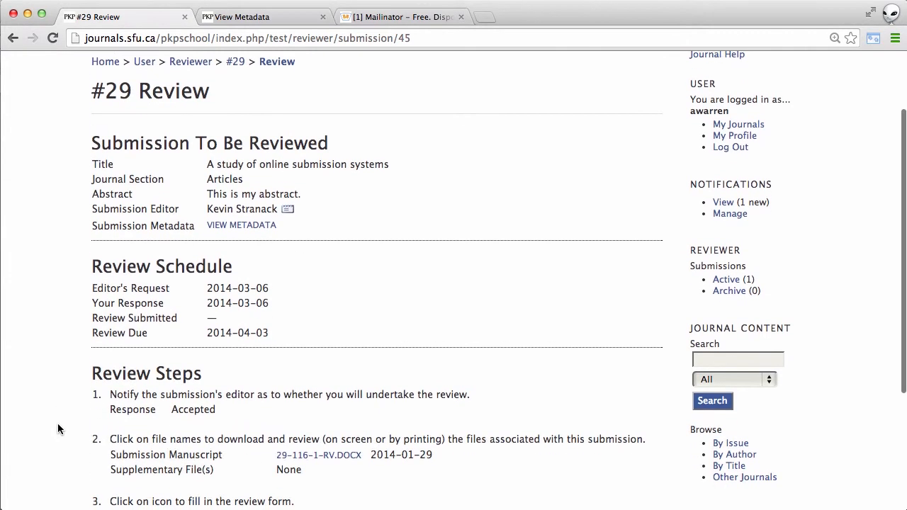
pyautogui.scroll(-3)
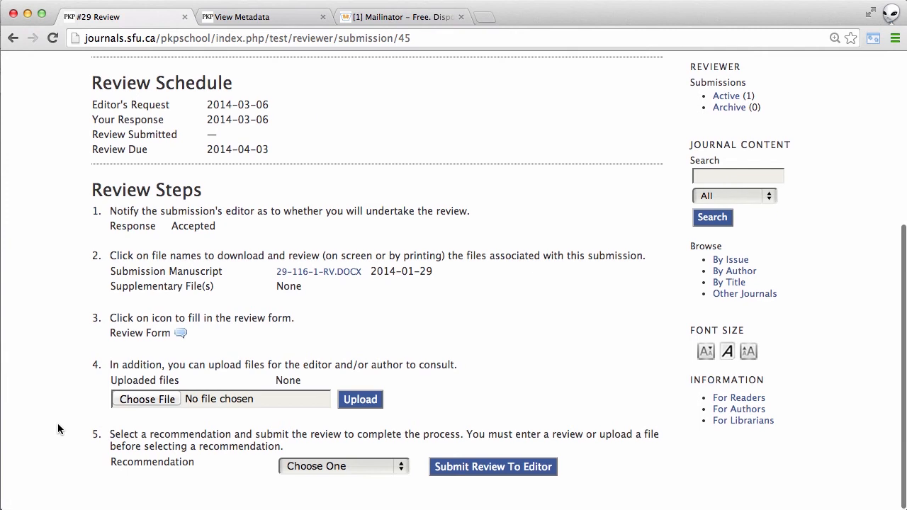
pyautogui.moveTo(179, 479)
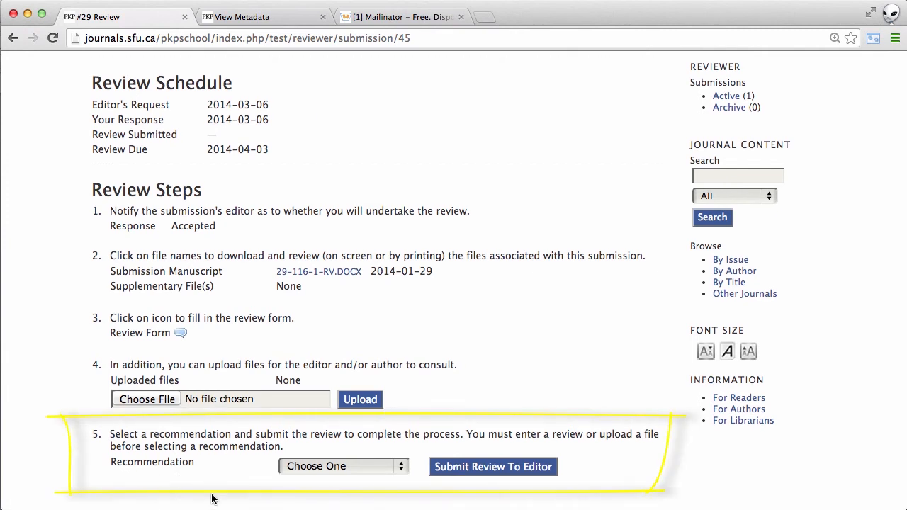
# Choose 'Revisions Required' as the recommendation and submit the review to the editor.
pyautogui.click(343, 466)
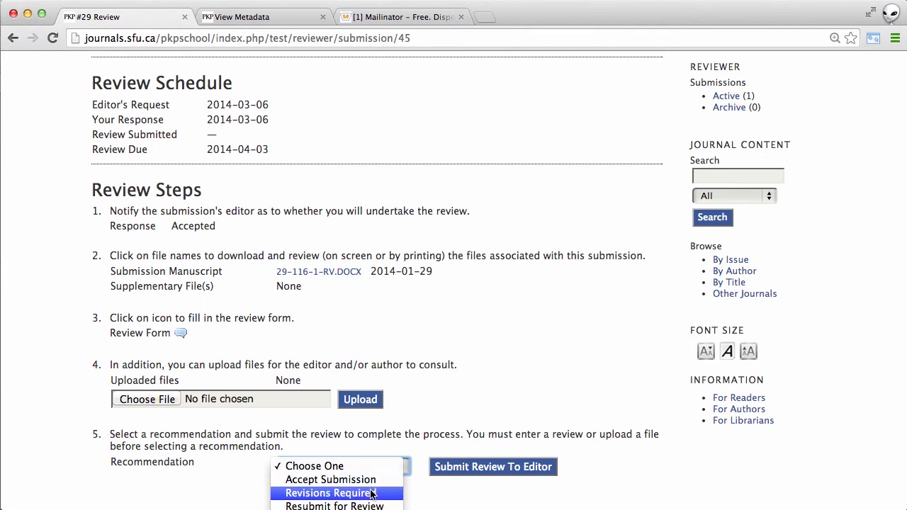
pyautogui.moveTo(335, 504)
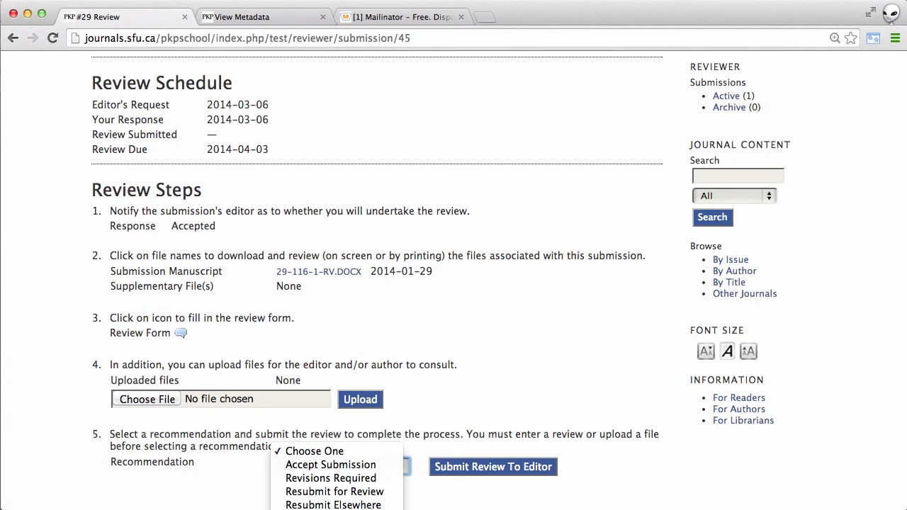
pyautogui.moveTo(331, 477)
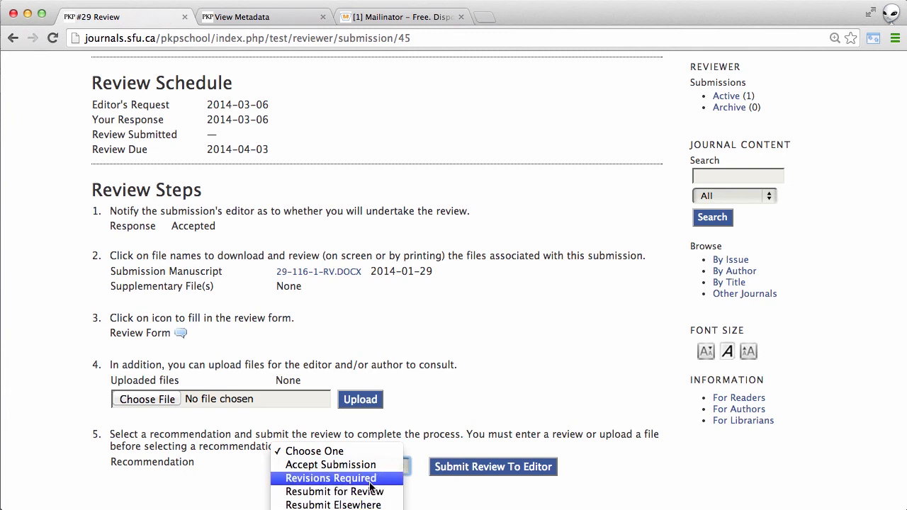
pyautogui.click(330, 478)
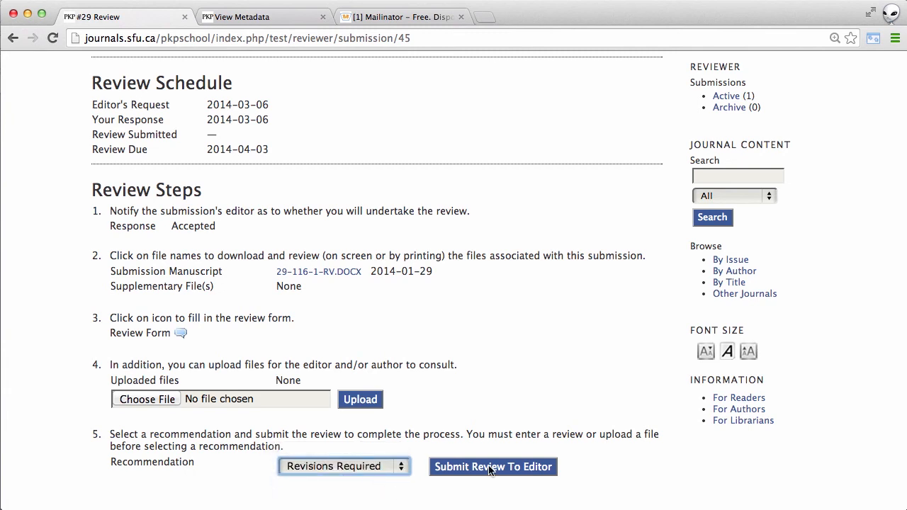
pyautogui.click(493, 467)
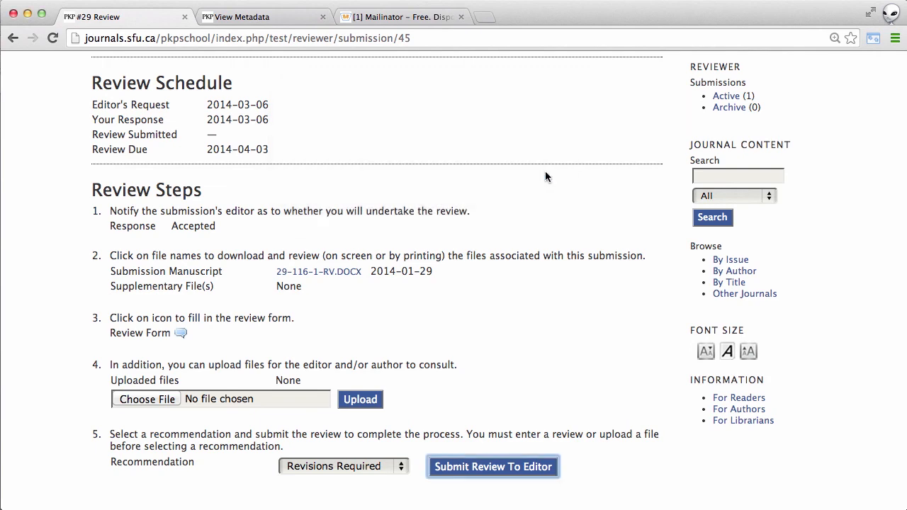
# Confirm the review submission and send the completion email to editor Kevin Stranack.
pyautogui.click(493, 466)
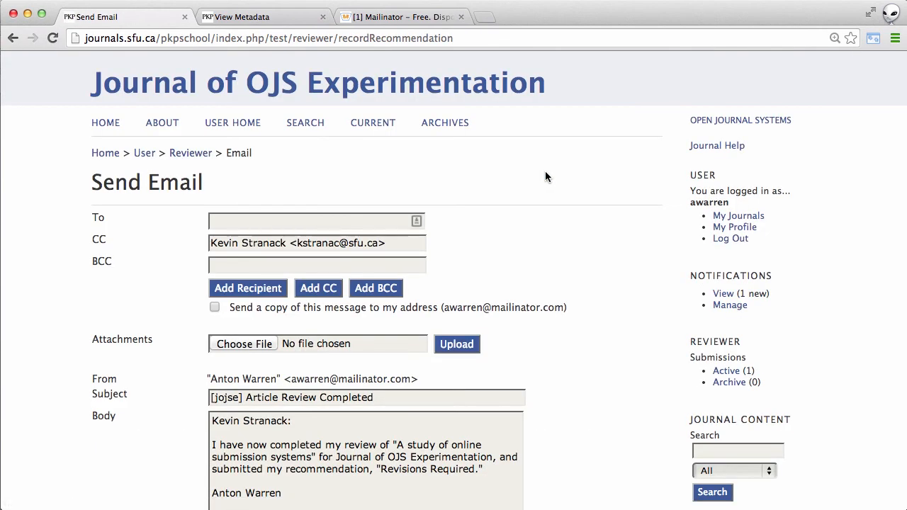
pyautogui.scroll(-3)
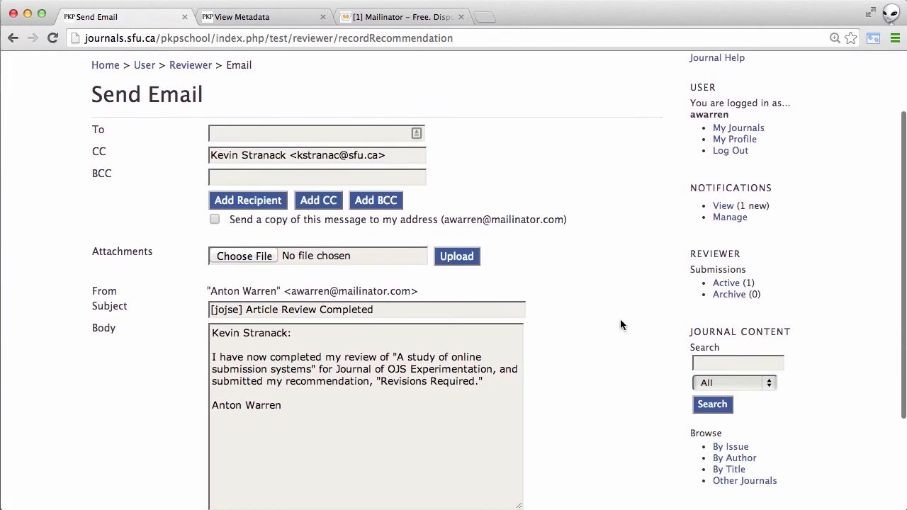
pyautogui.scroll(-3)
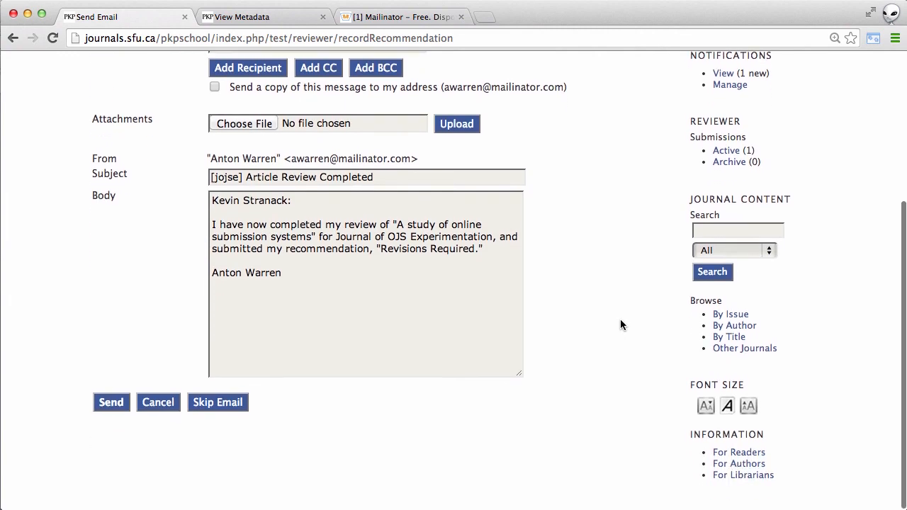
pyautogui.click(110, 403)
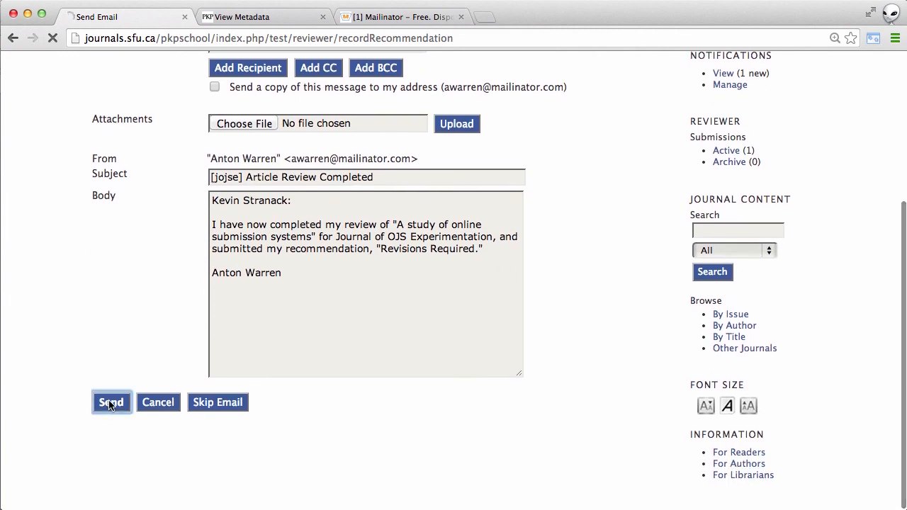
pyautogui.click(111, 403)
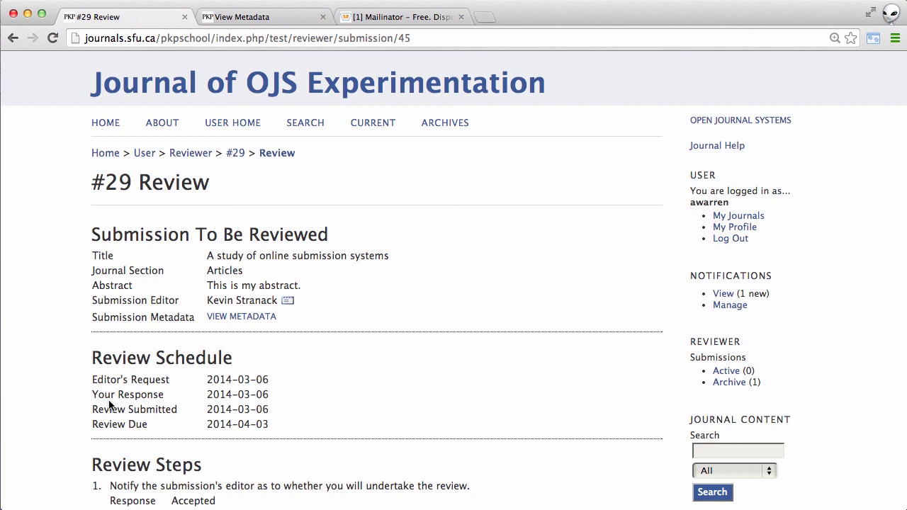